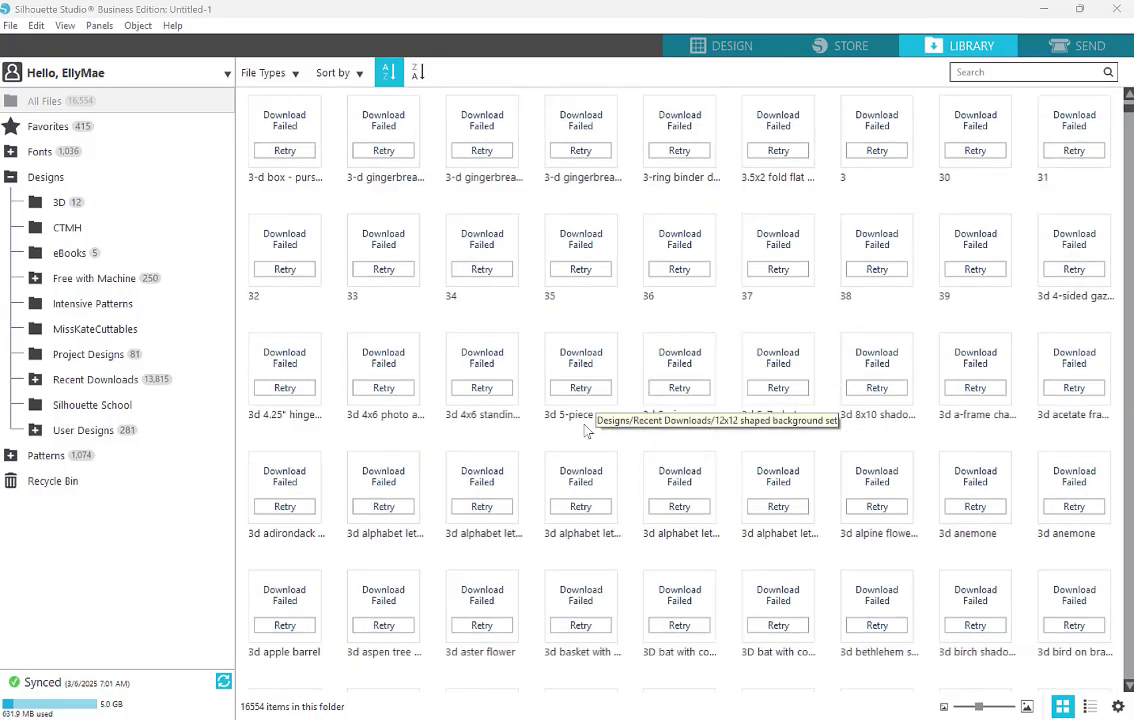
- Select the top block of failed designs in All Files and choose Retry Download
scroll(down, 3)
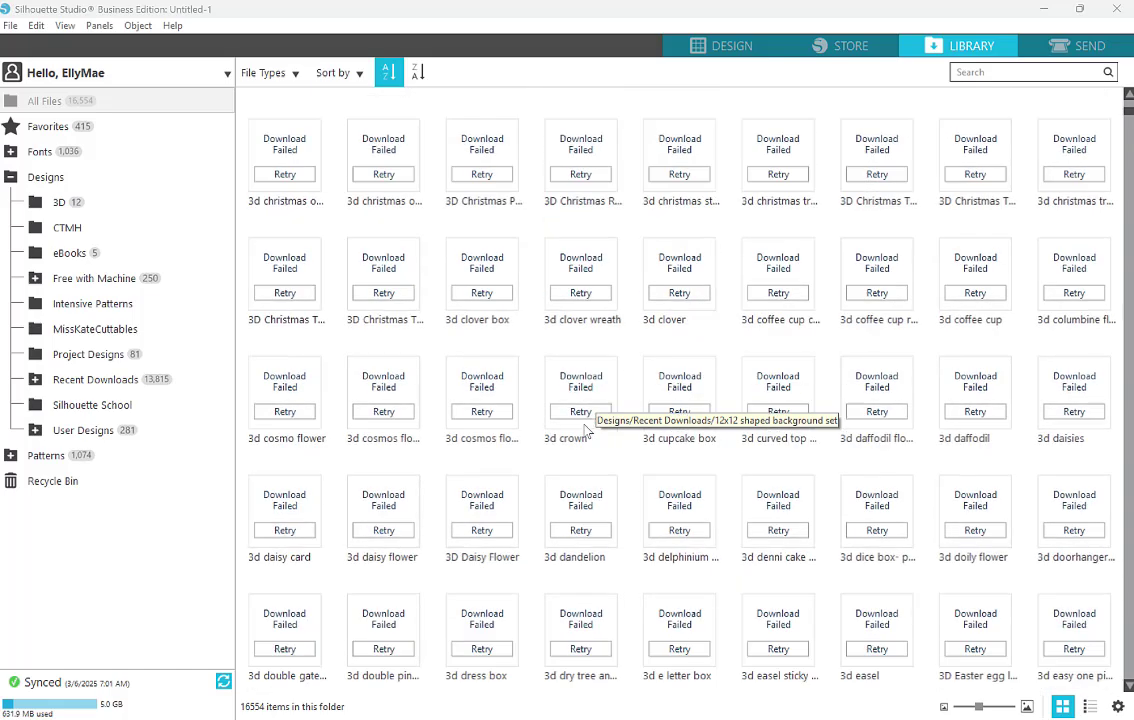
scroll(down, 3)
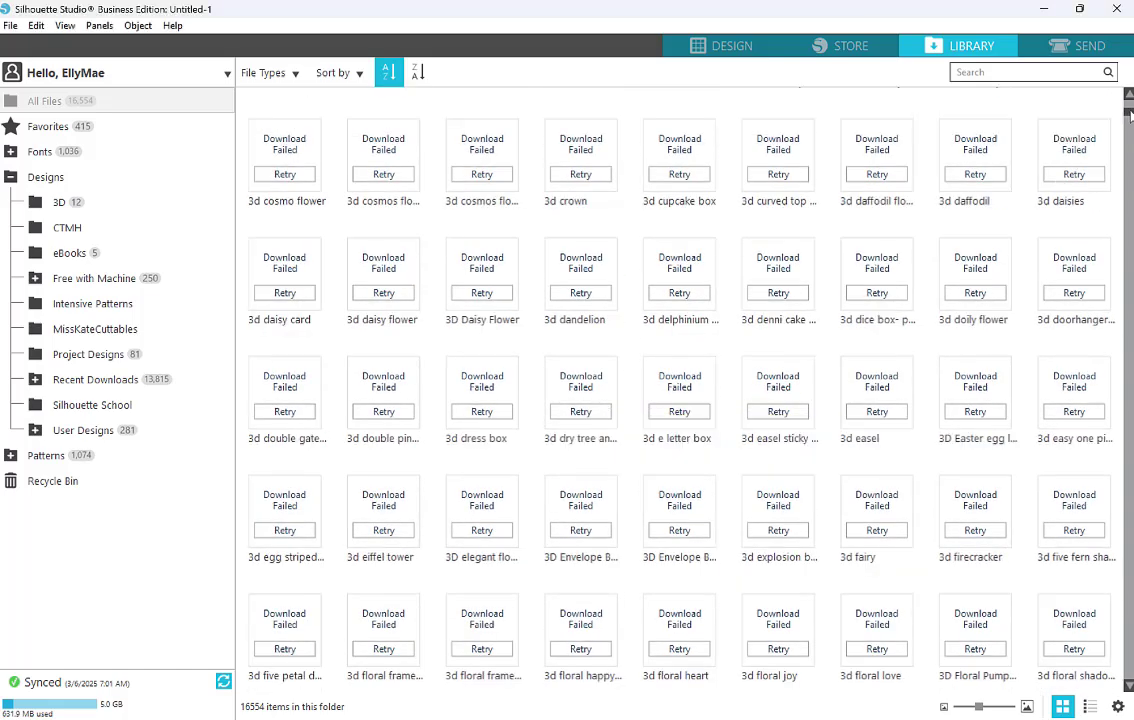
scroll(down, 3)
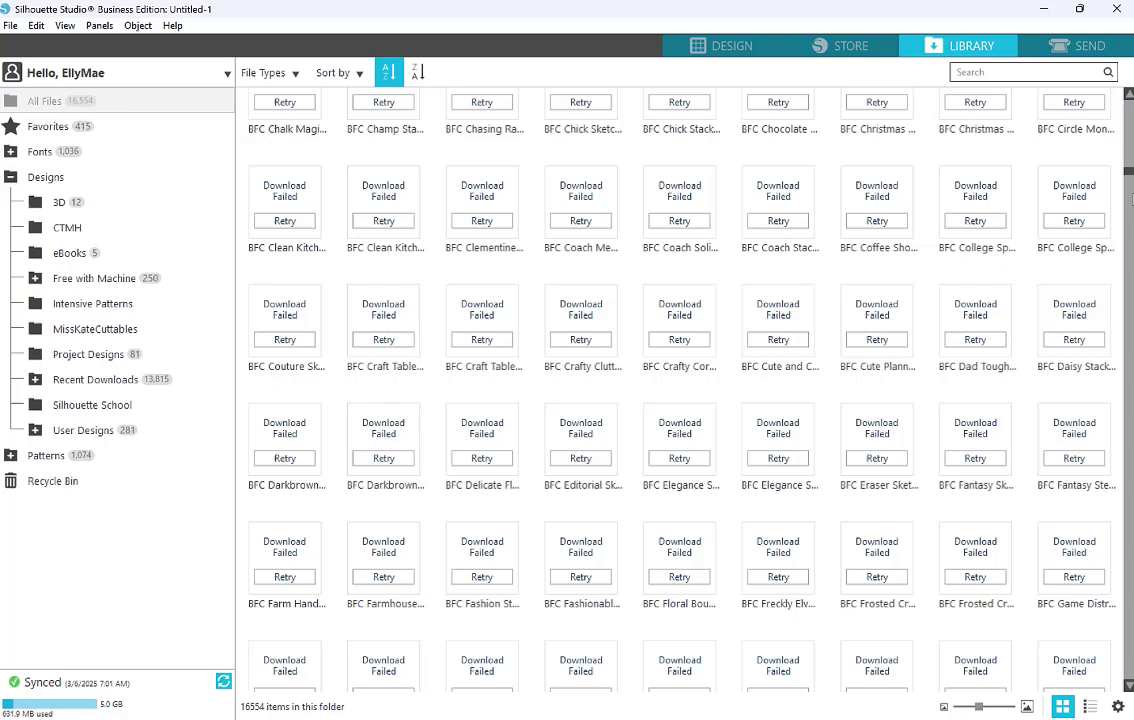
scroll(down, 3)
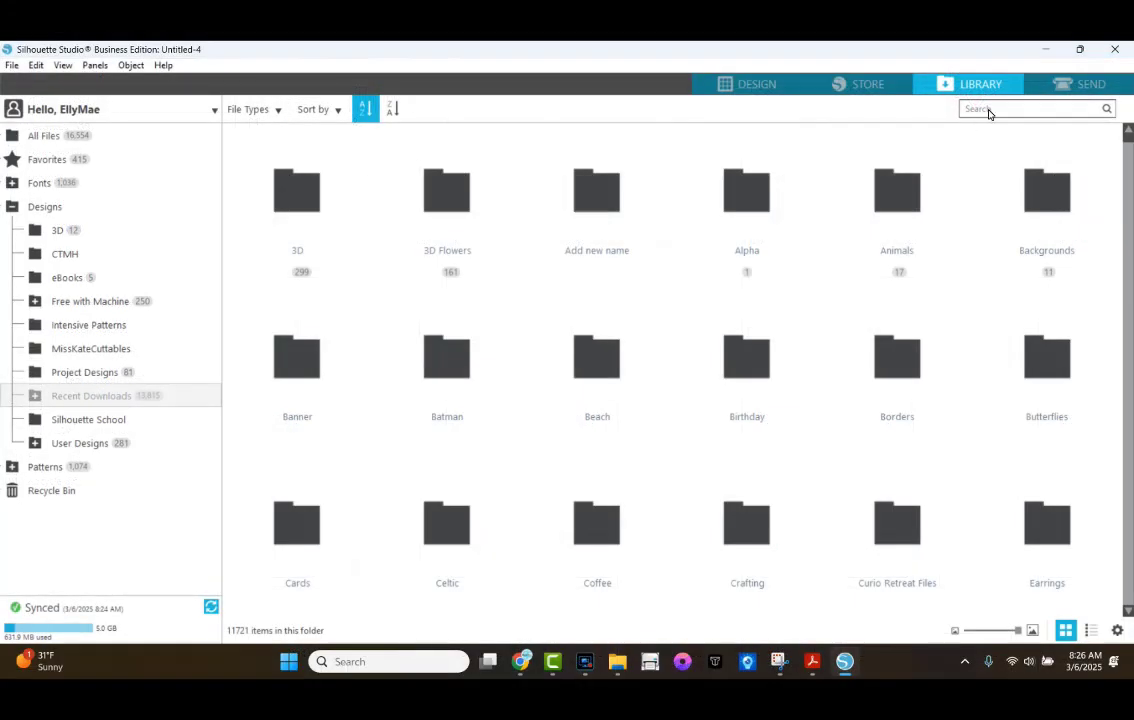
mouse_move(978, 88)
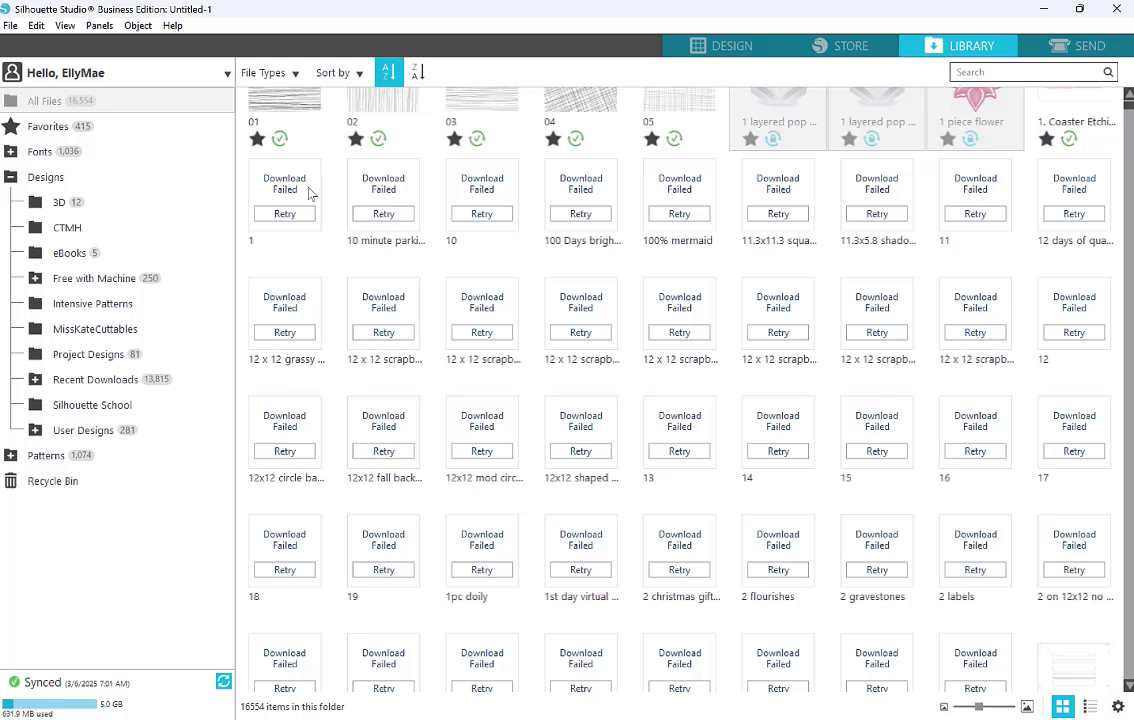
mouse_move(310, 192)
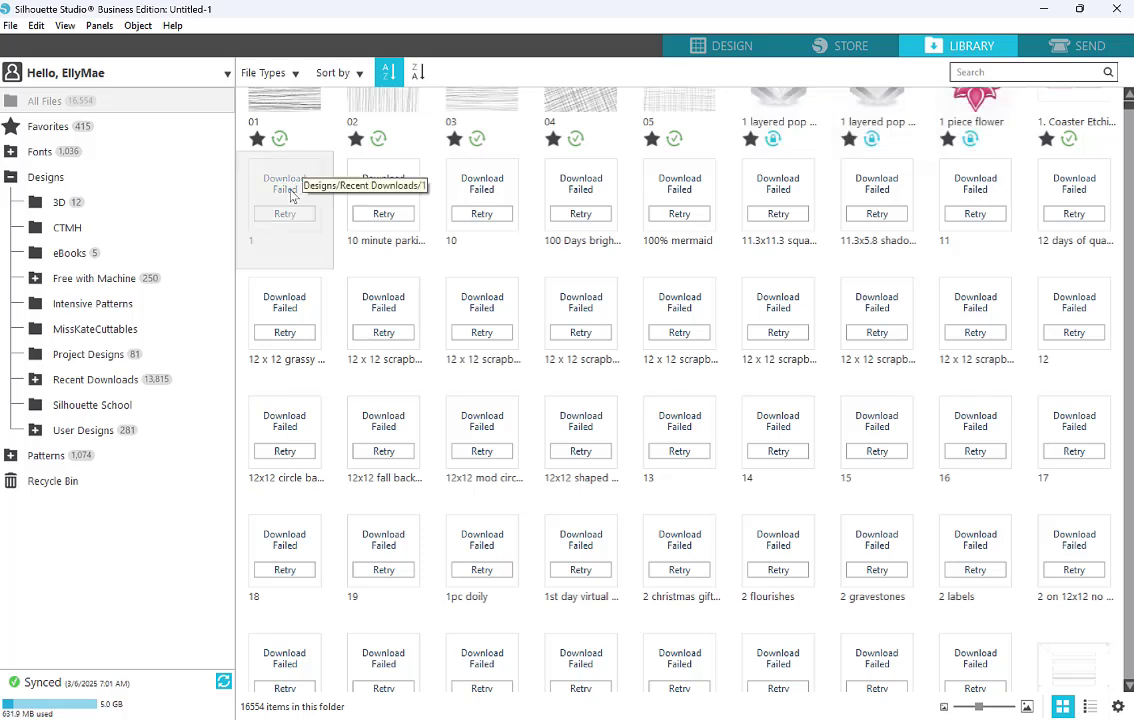
mouse_move(1072, 670)
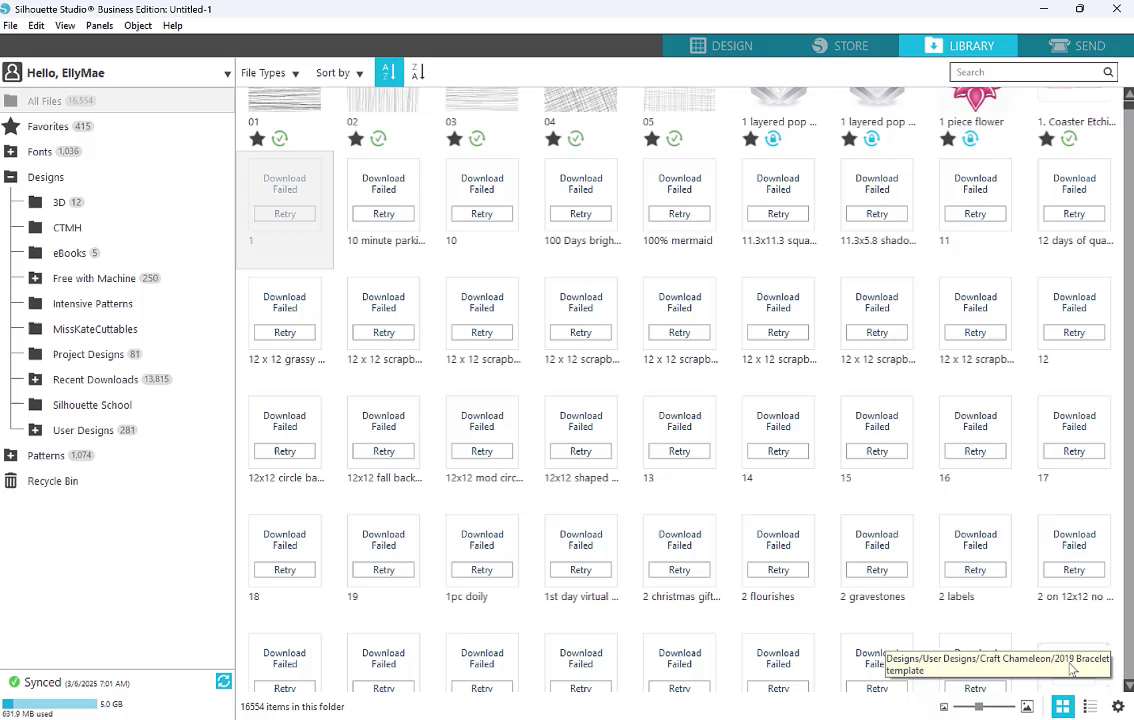
mouse_move(984, 648)
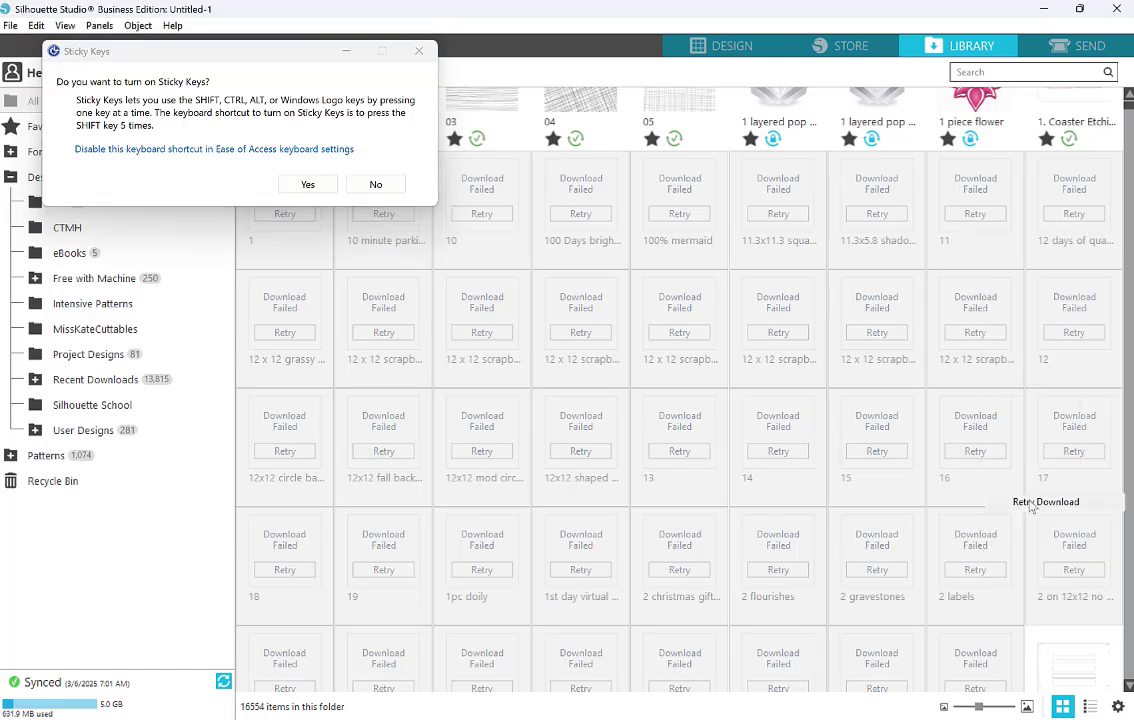
click(376, 184)
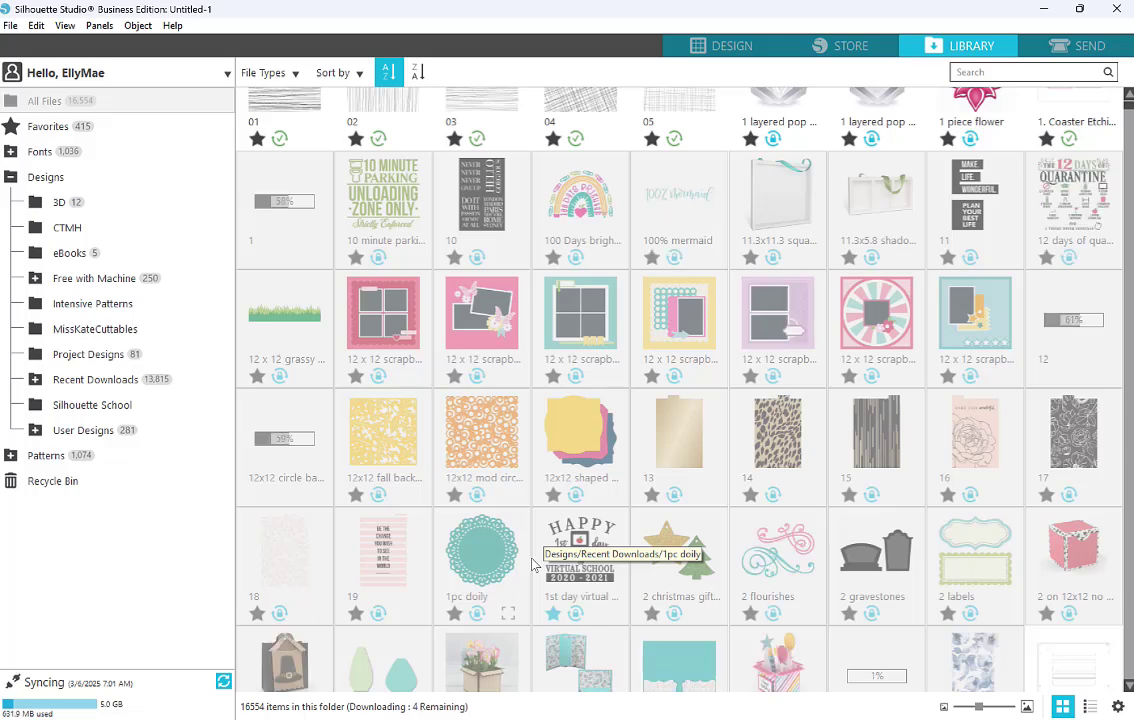
- Select the next failed block starting with the 2020 ornament and retry its download
scroll(down, 3)
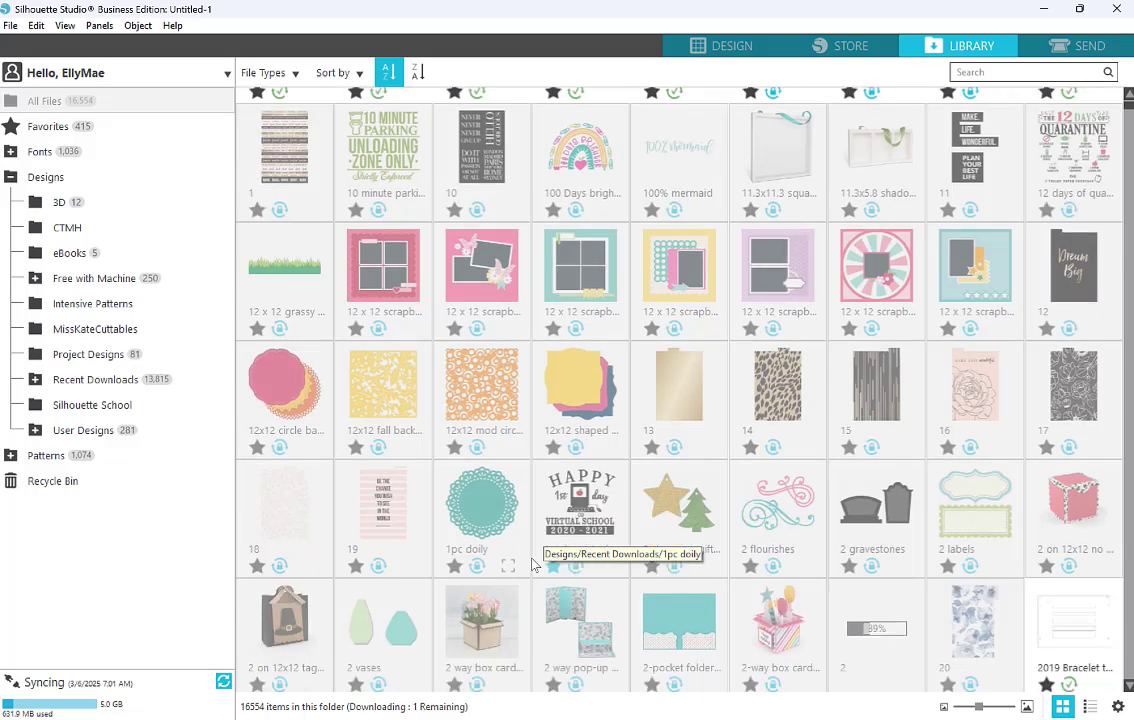
scroll(down, 3)
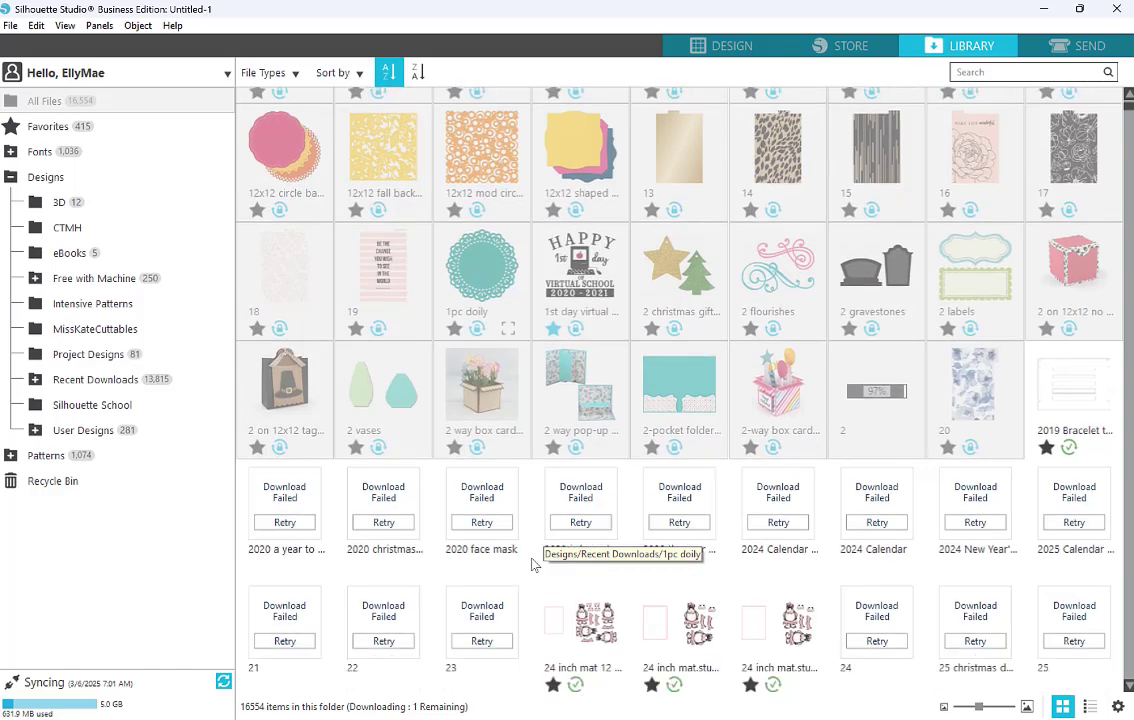
scroll(down, 3)
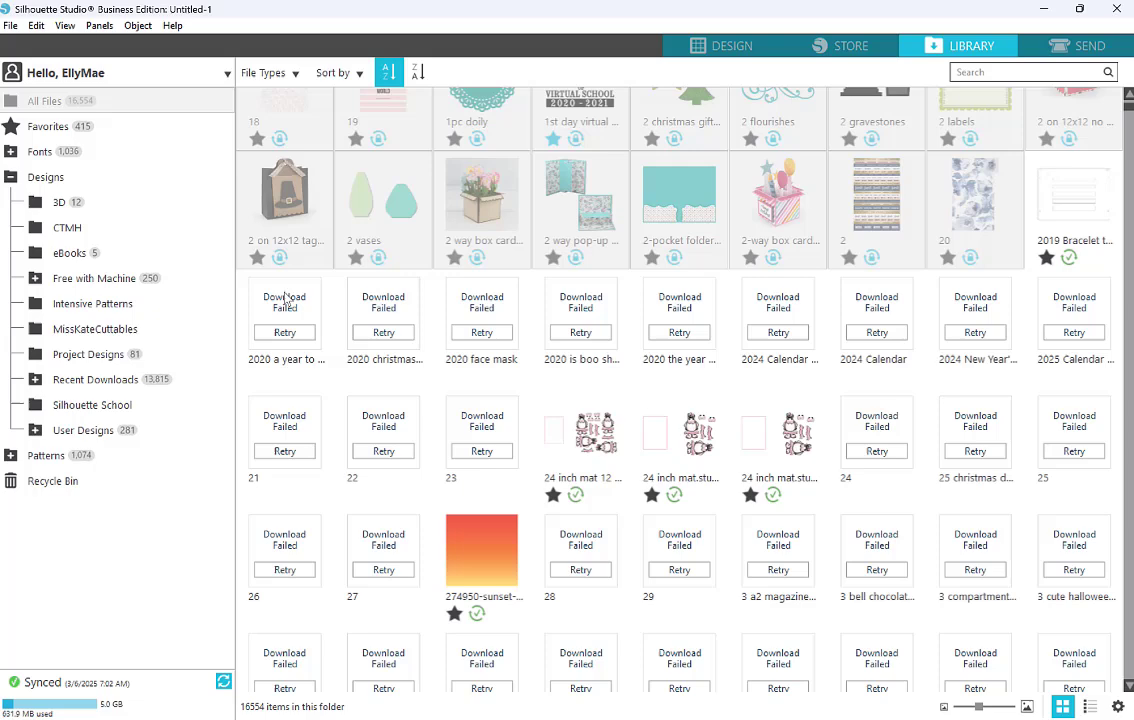
scroll(down, 3)
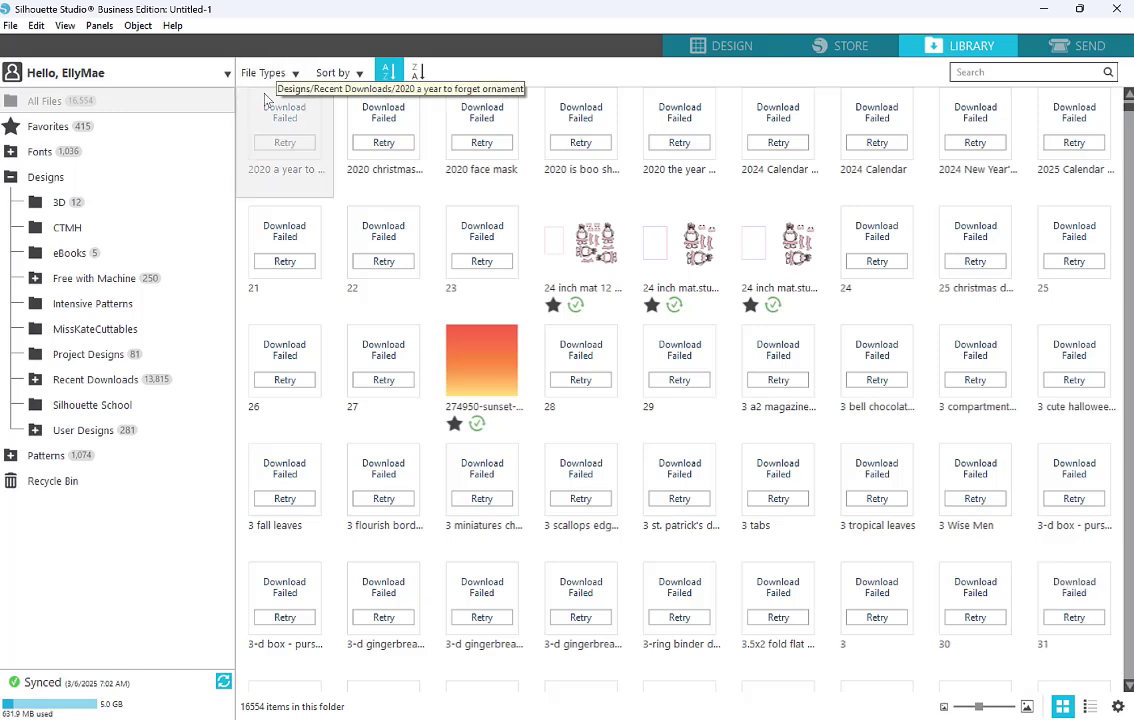
mouse_move(1068, 572)
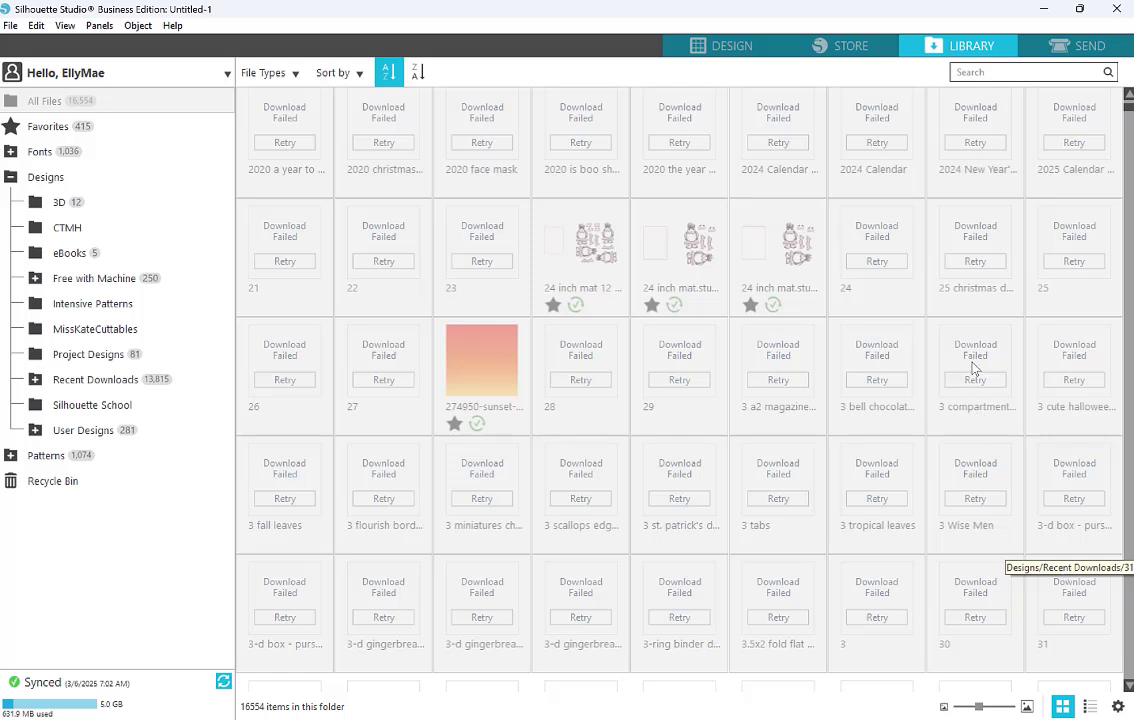
right_click(976, 368)
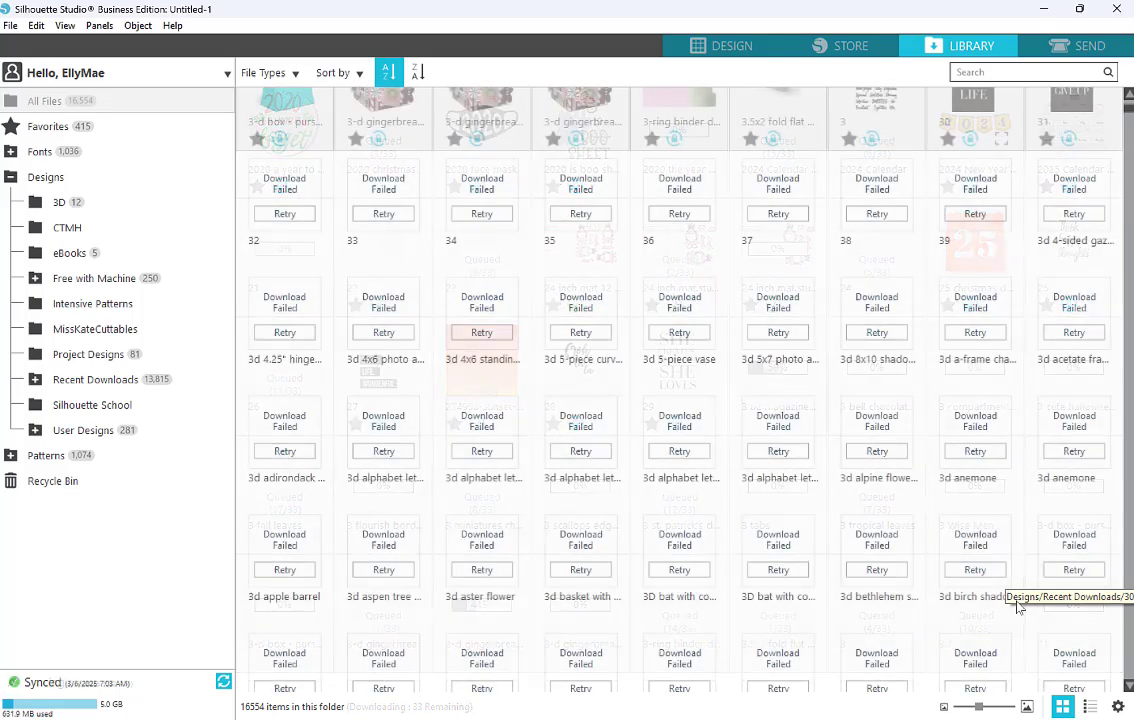
- Shrink the thumbnails, select 100 failed designs and retry downloading them together
scroll(down, 3)
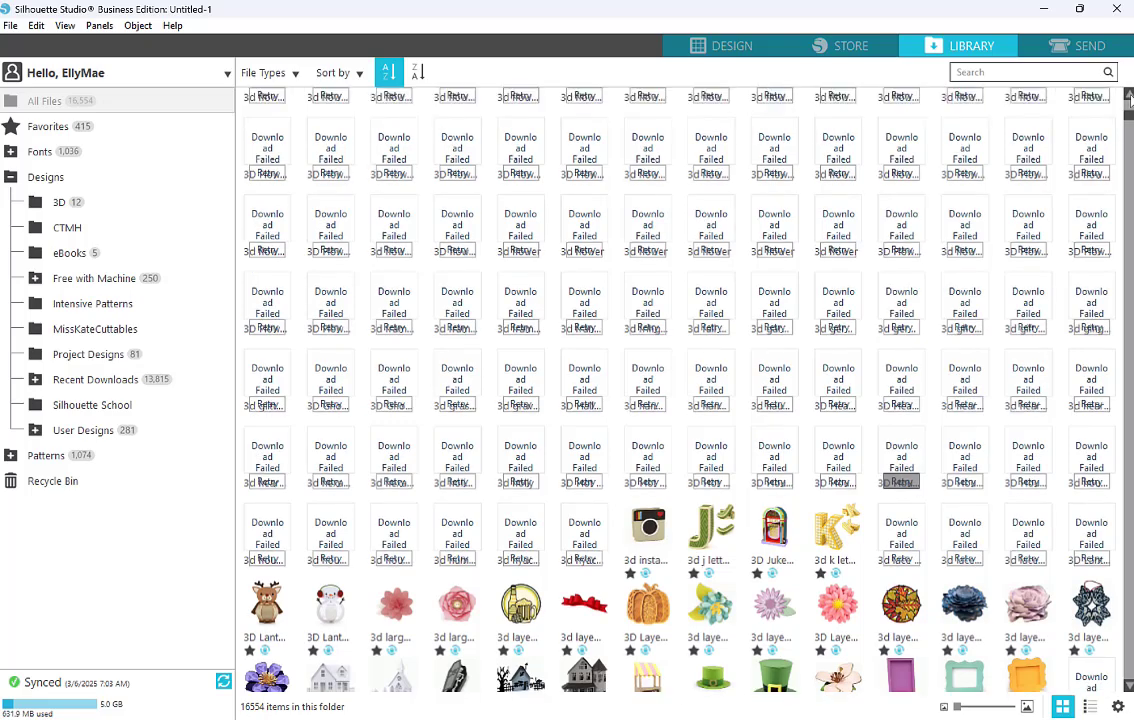
scroll(down, 3)
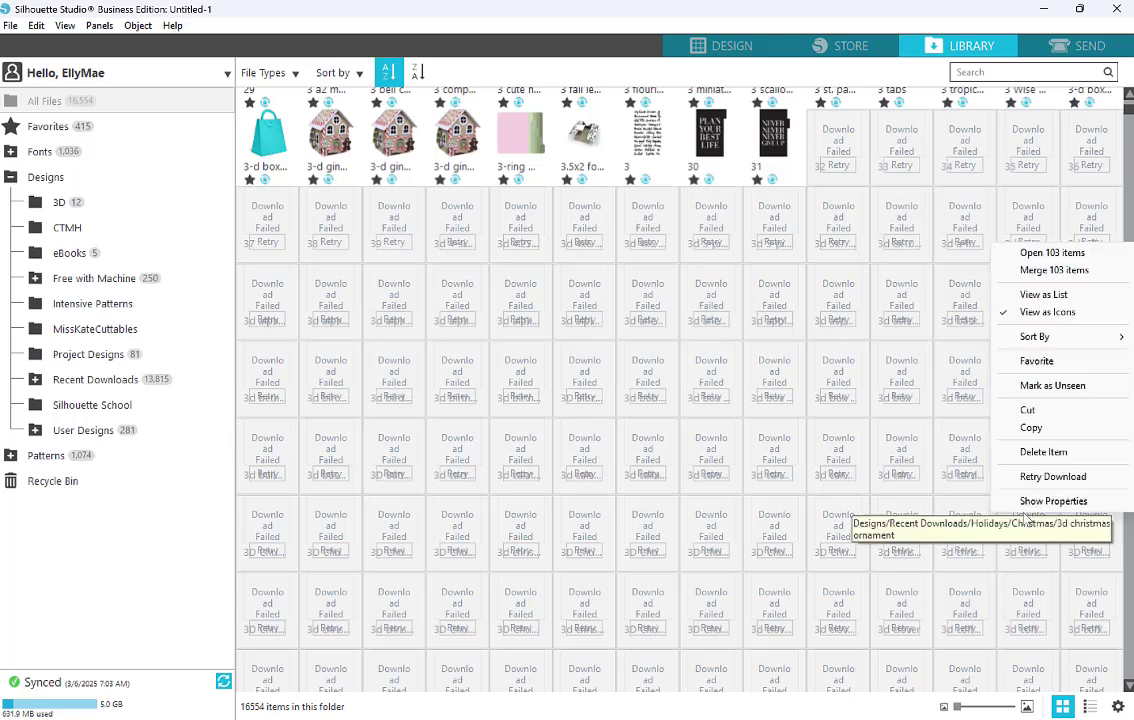
click(1052, 476)
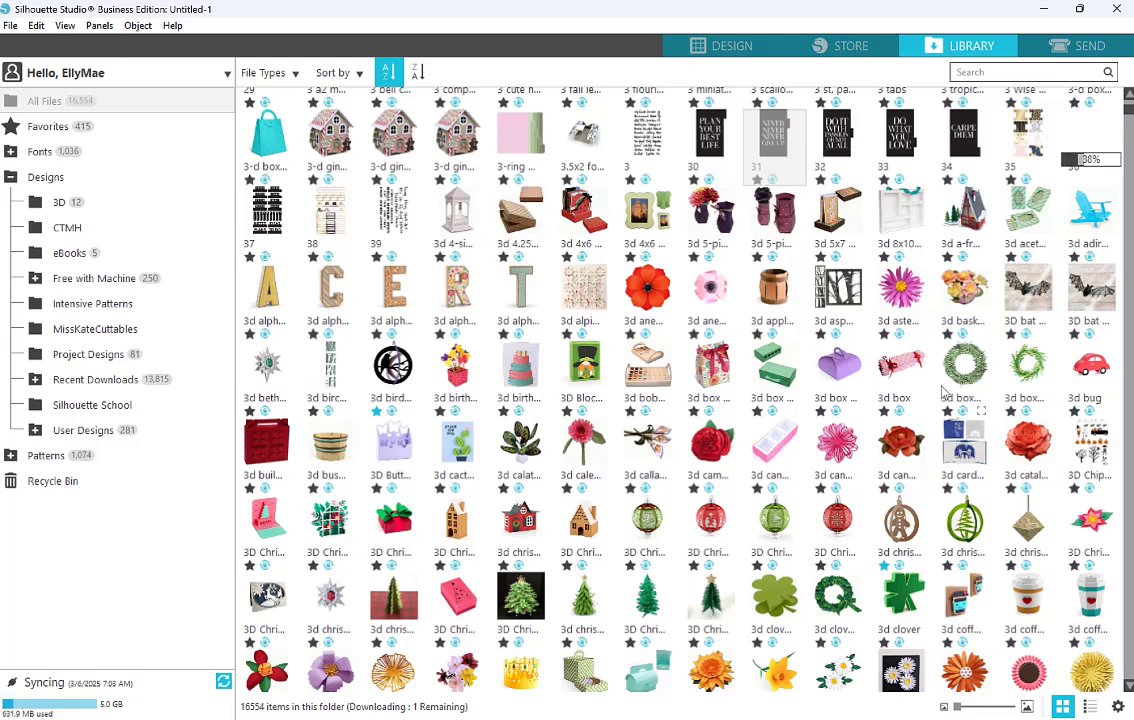
- Select the failed designs after the 3D daisies and retry their download
scroll(down, 3)
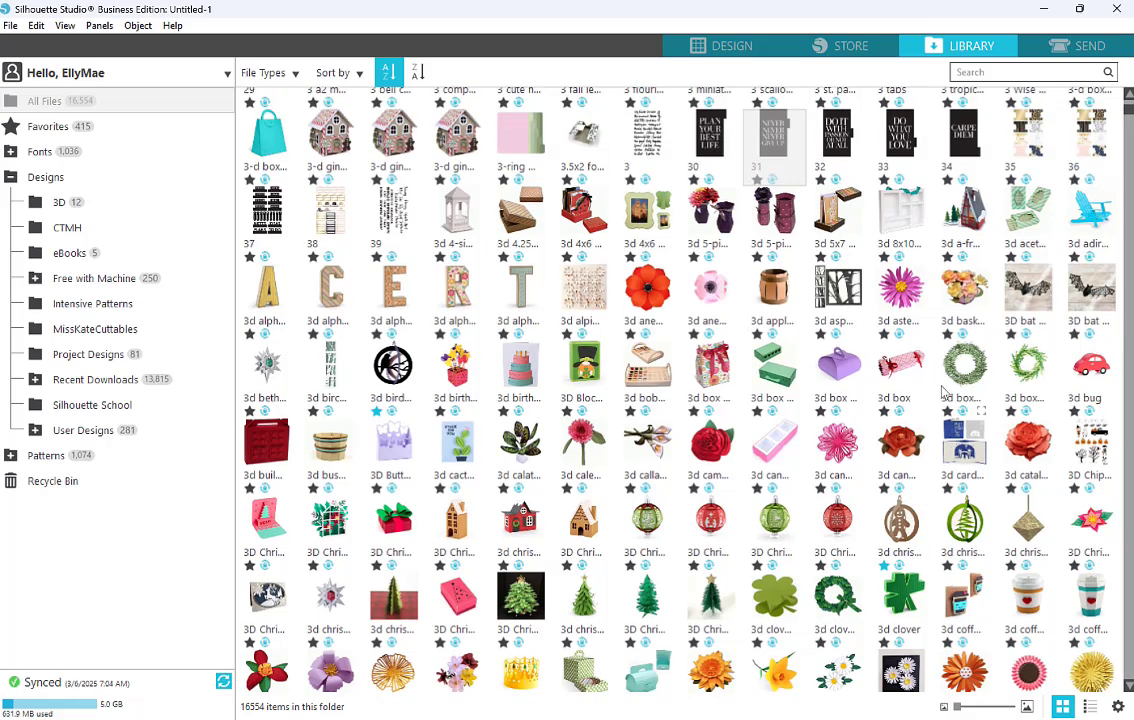
scroll(down, 3)
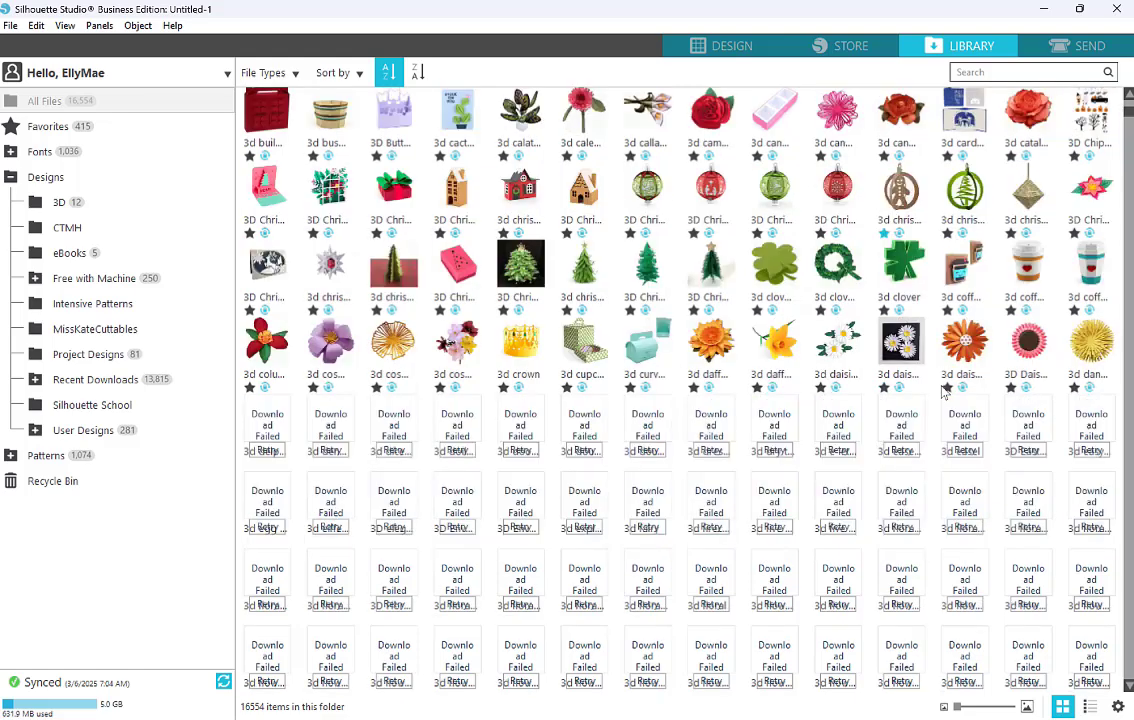
scroll(down, 3)
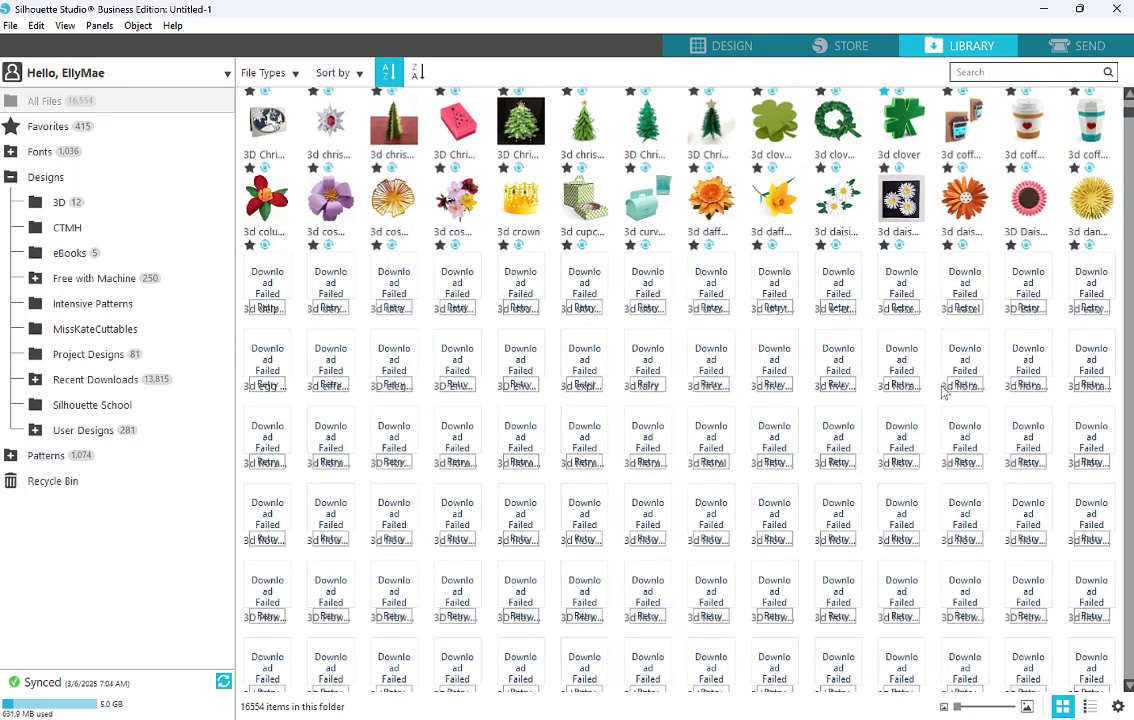
scroll(down, 3)
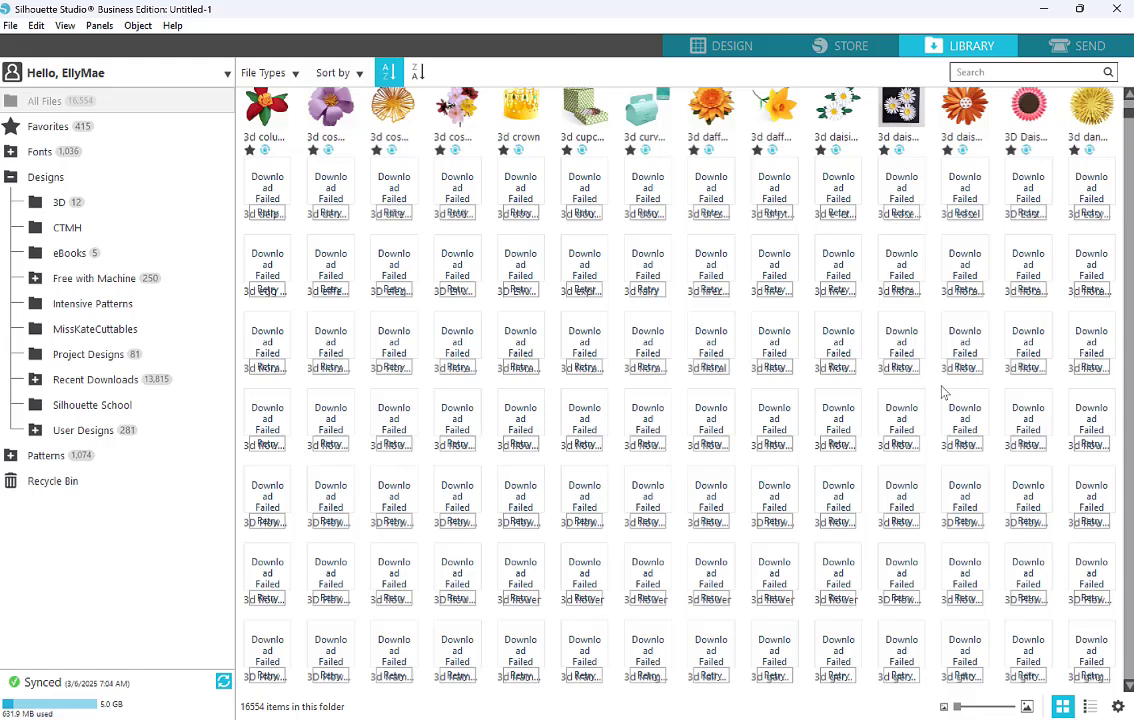
scroll(down, 3)
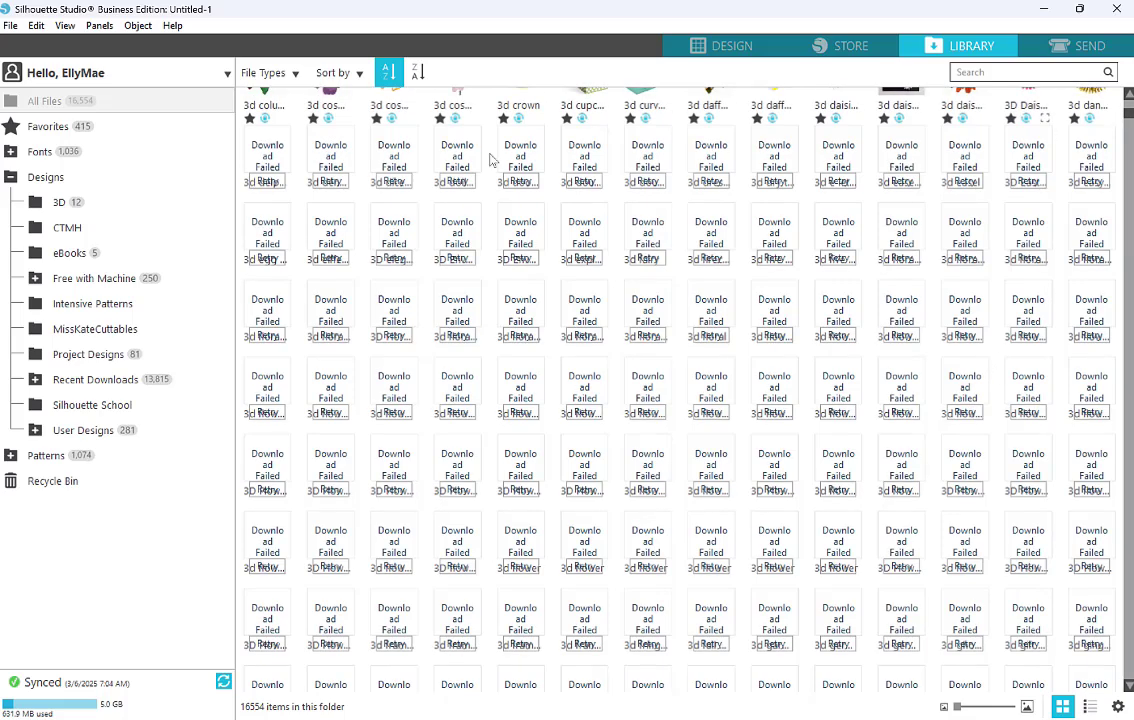
click(268, 156)
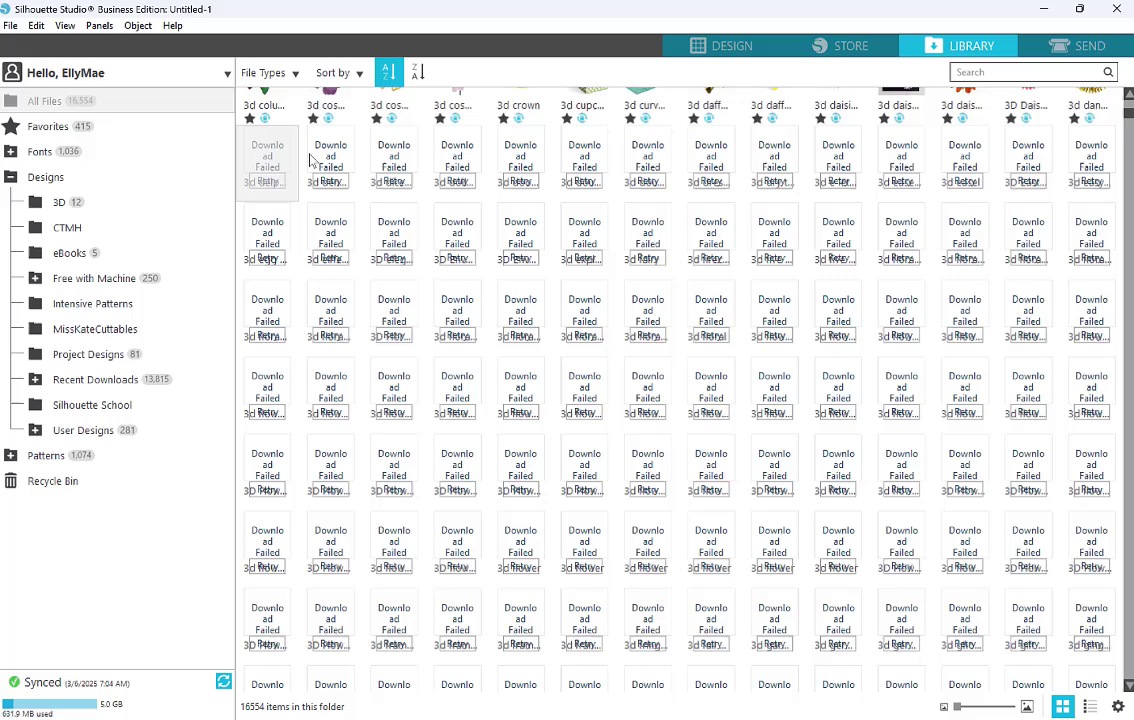
mouse_move(1084, 608)
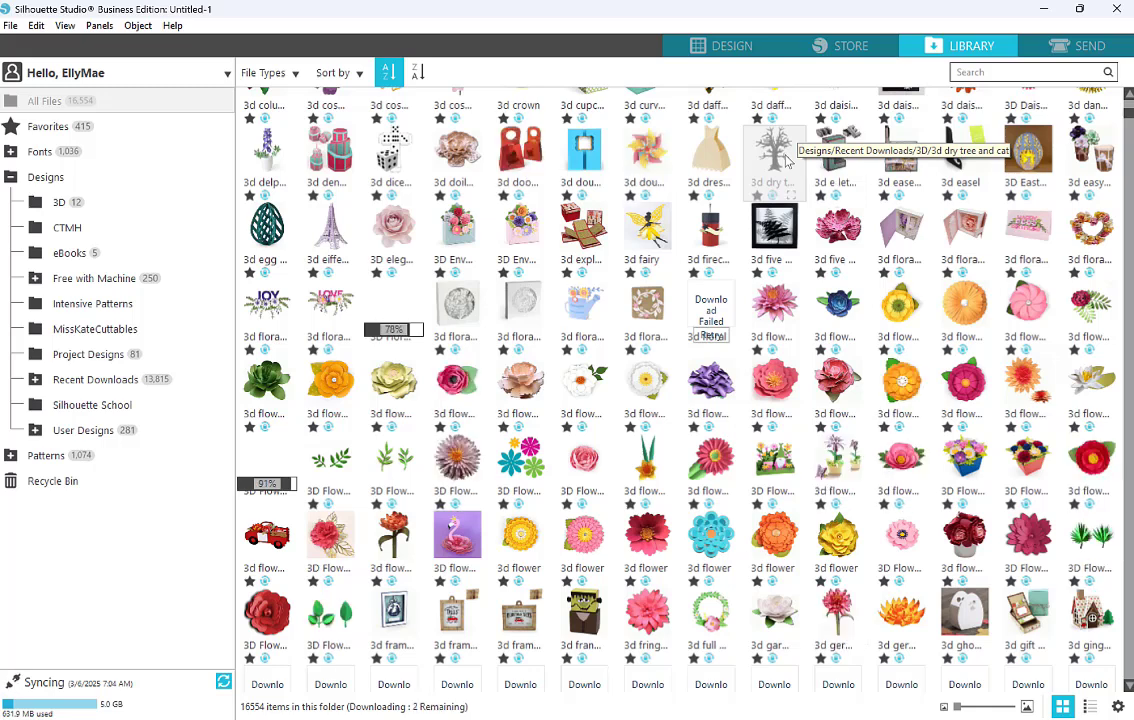
- Scroll to the next failed designs through the 3D layered ones and queue them for retry
scroll(down, 3)
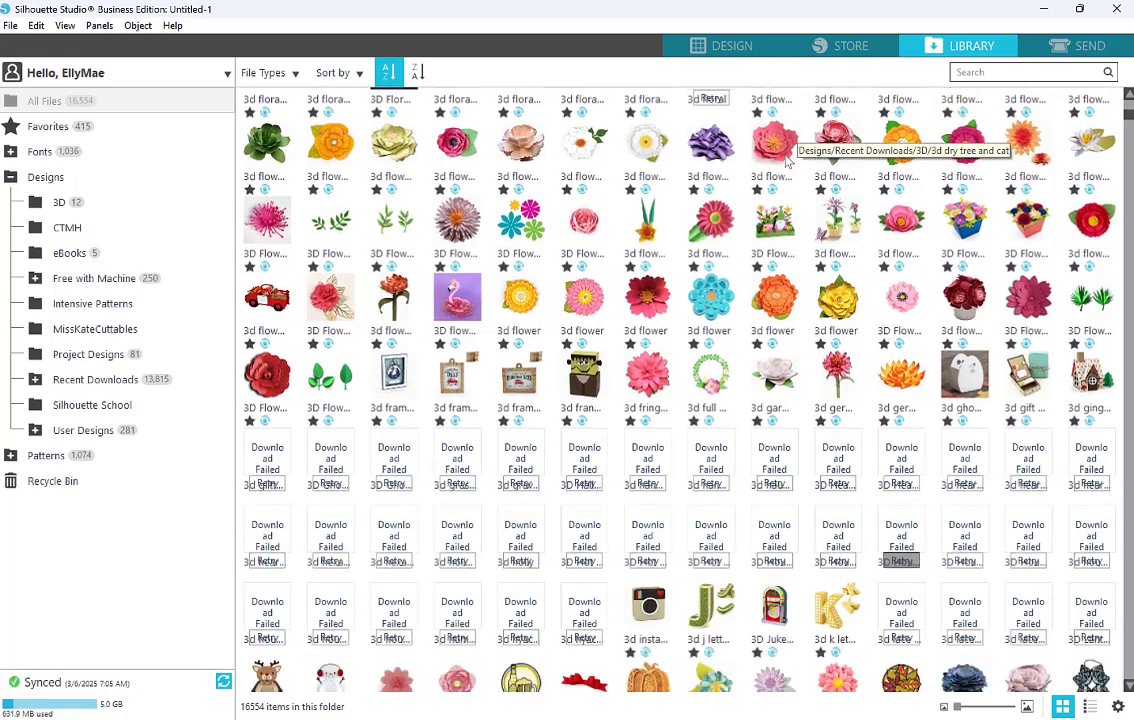
scroll(down, 3)
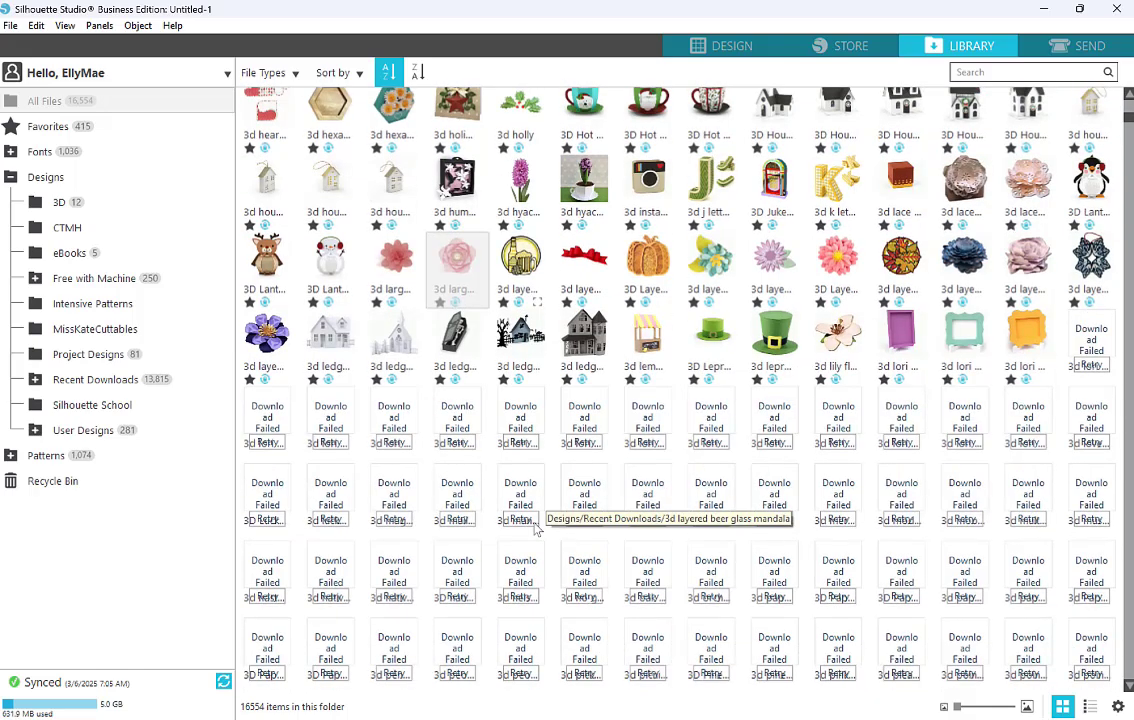
scroll(down, 3)
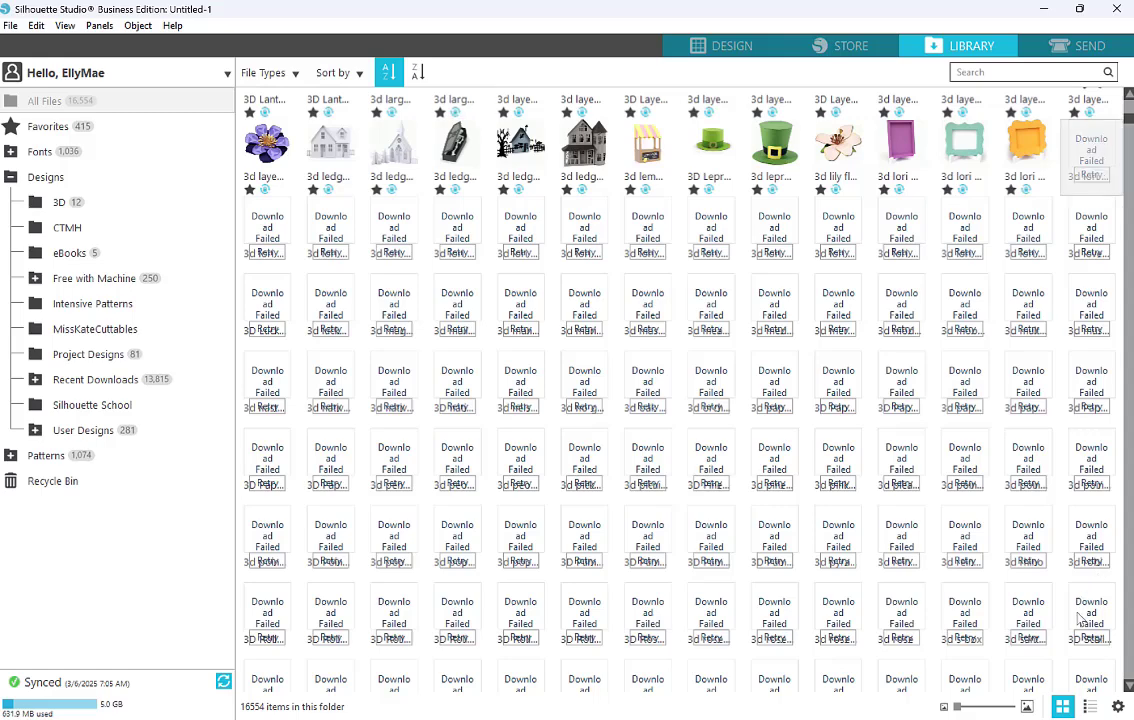
mouse_move(1076, 624)
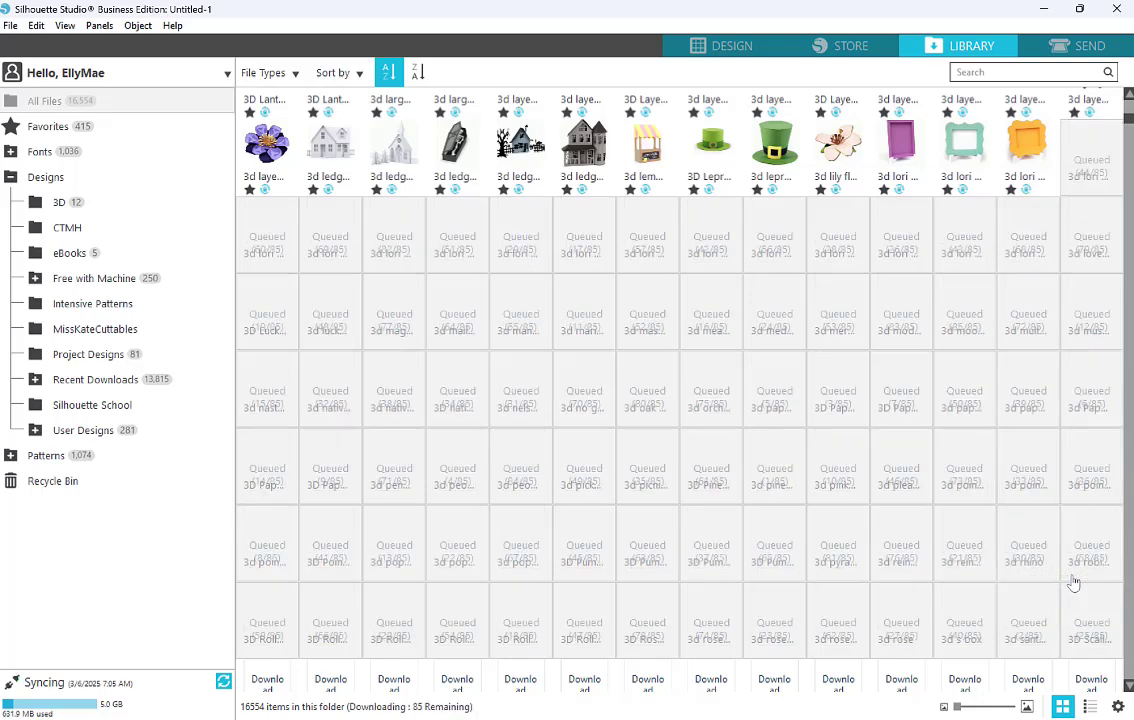
mouse_move(1072, 584)
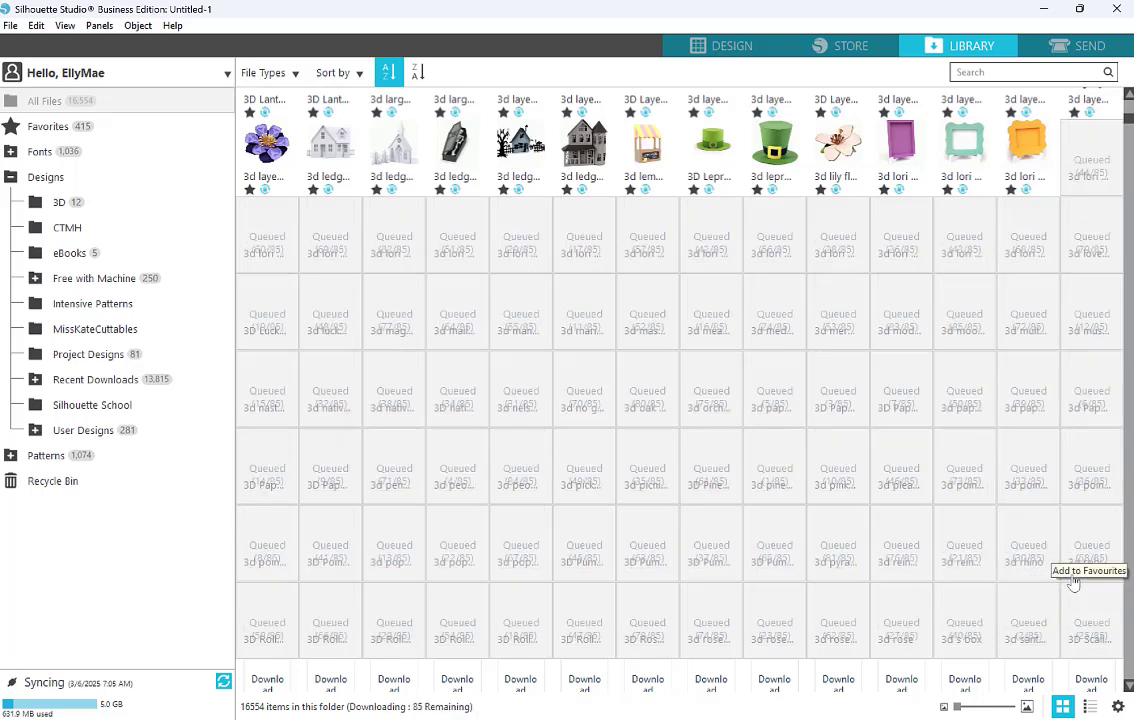